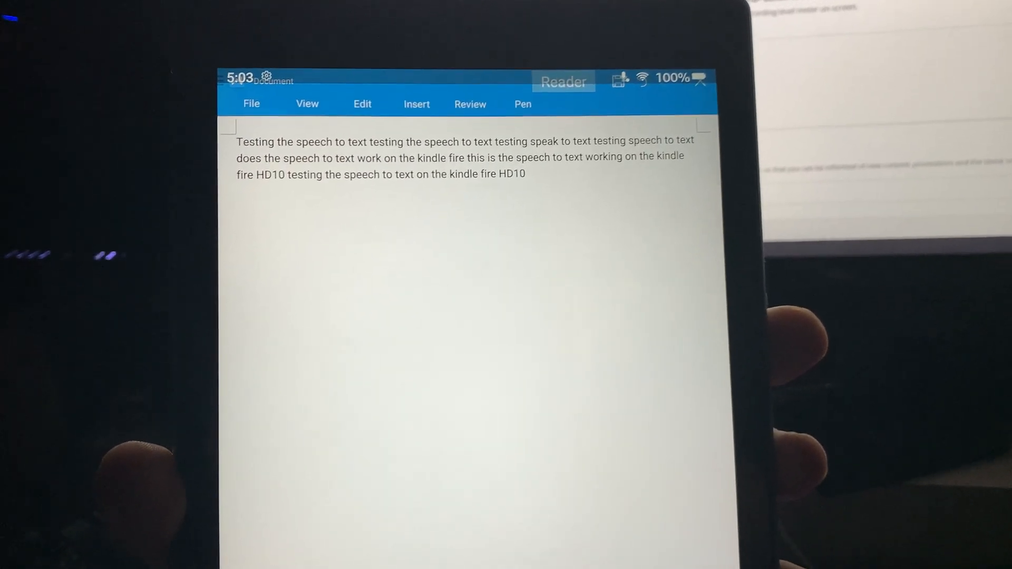
text(Testing the speech)
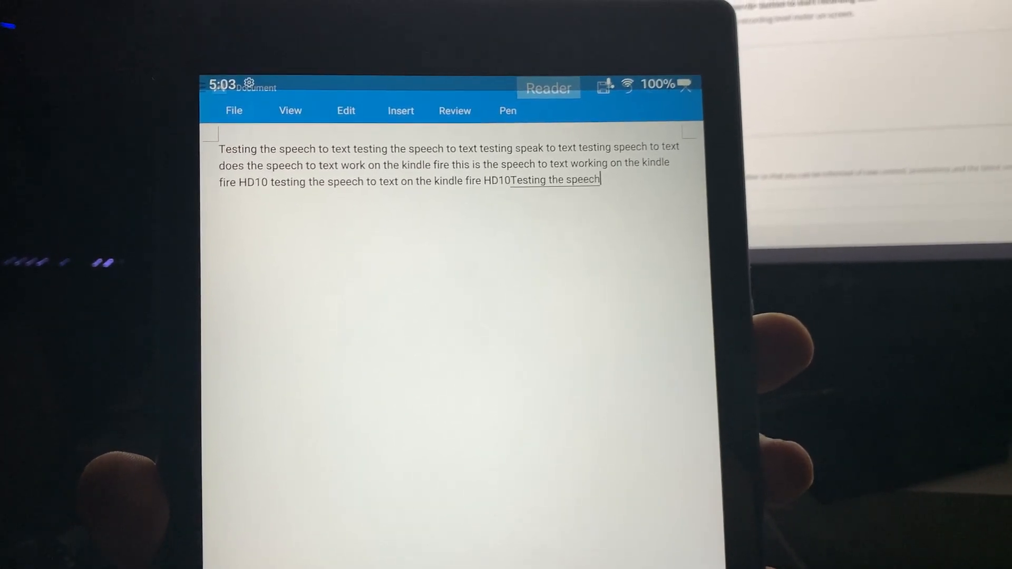
text(to text on the kindle fire 10 this is a test to see if it kindle fire the fire 10 tablet)
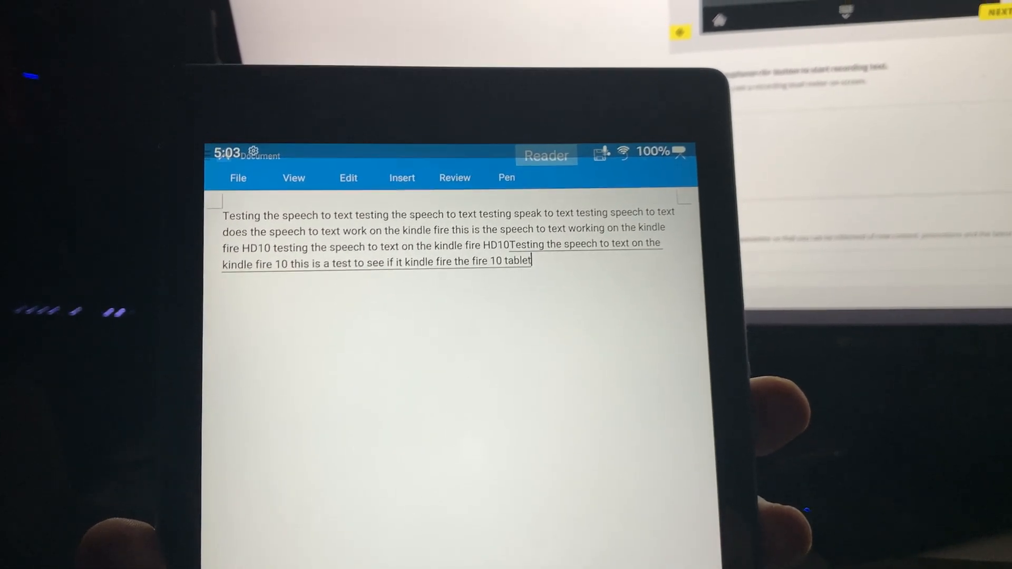
text(can do speech to text as you)
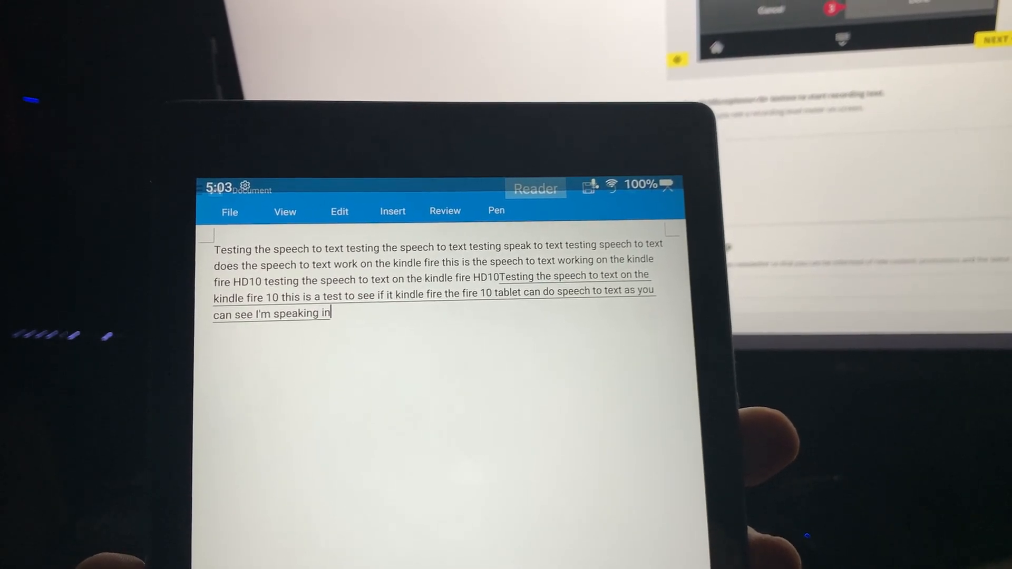
text(the document editor)
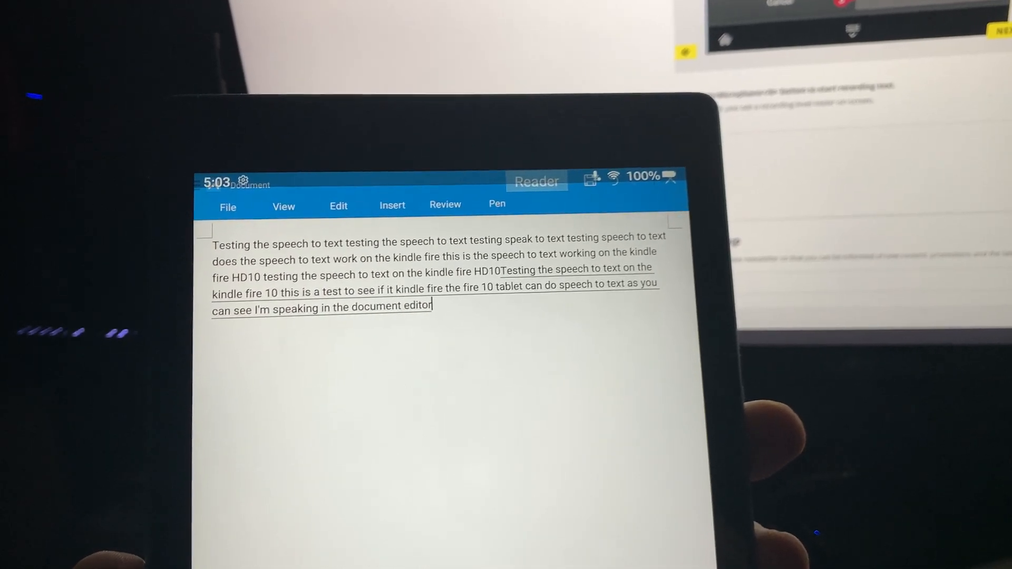
text(on the fire tablet I press the microphone on the)
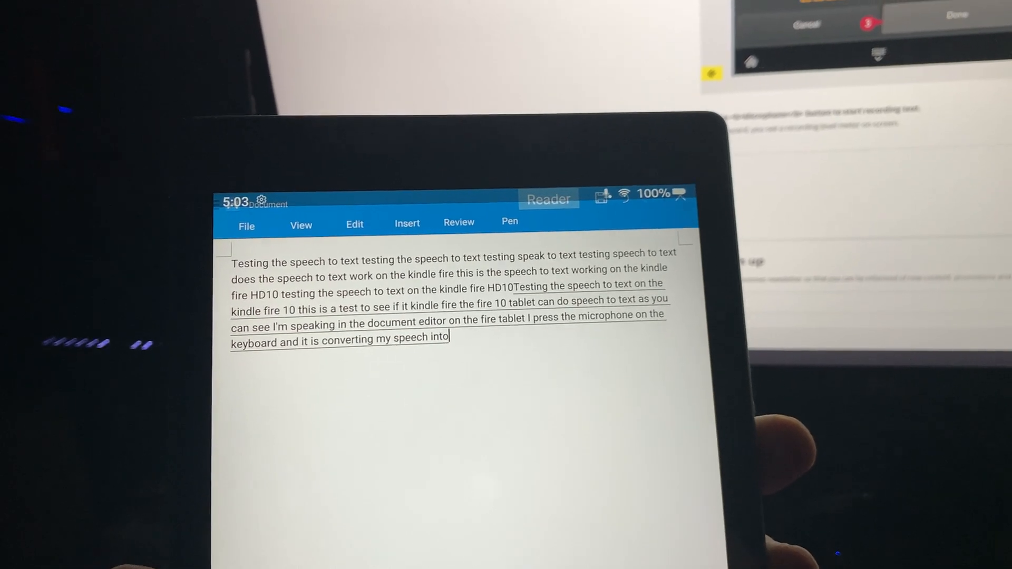
text(text so this is the speech to text on the fire tablet)
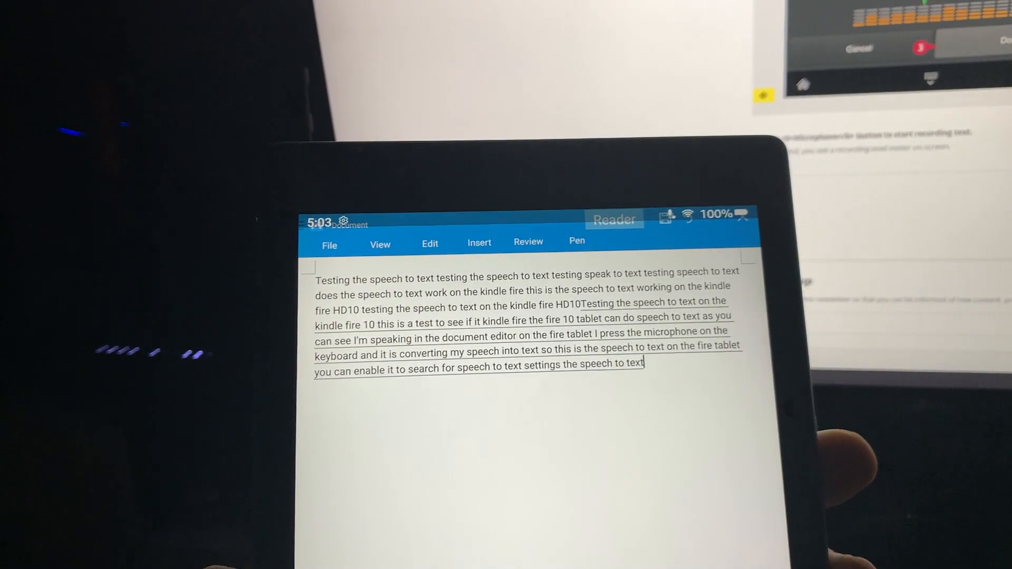
text(does work on the fire 10)
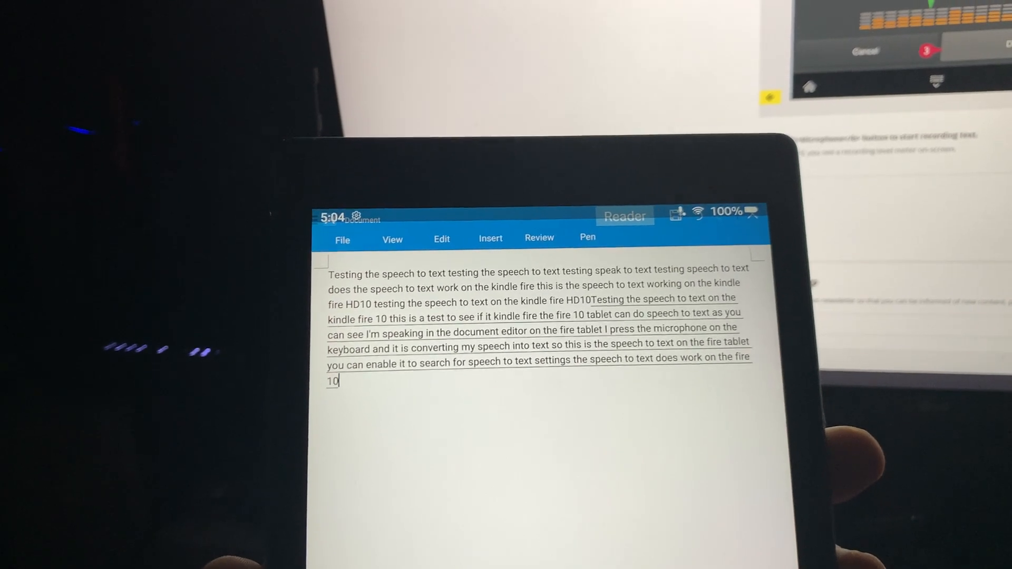
text(tablet this is And then you continue)
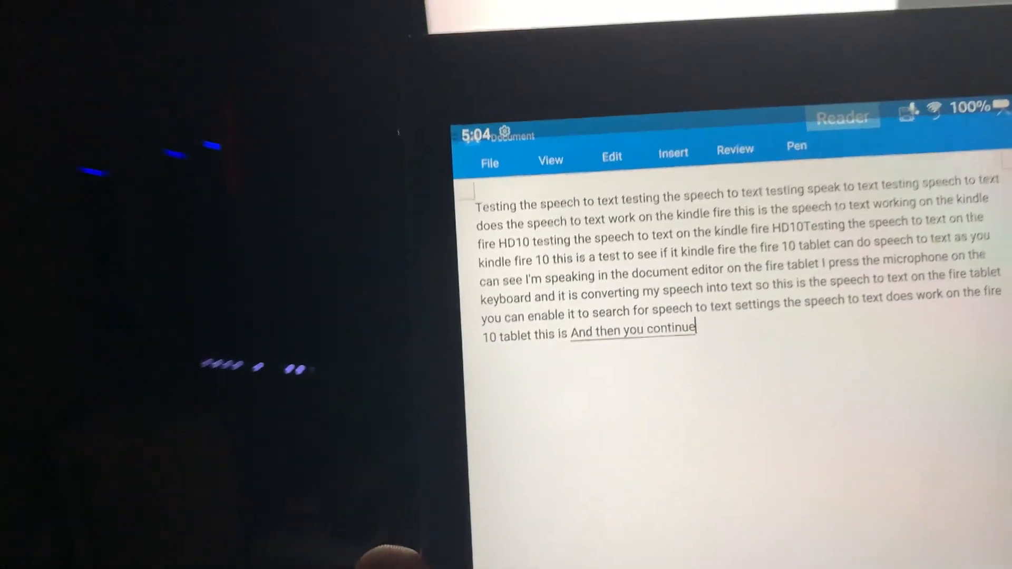
text(just)
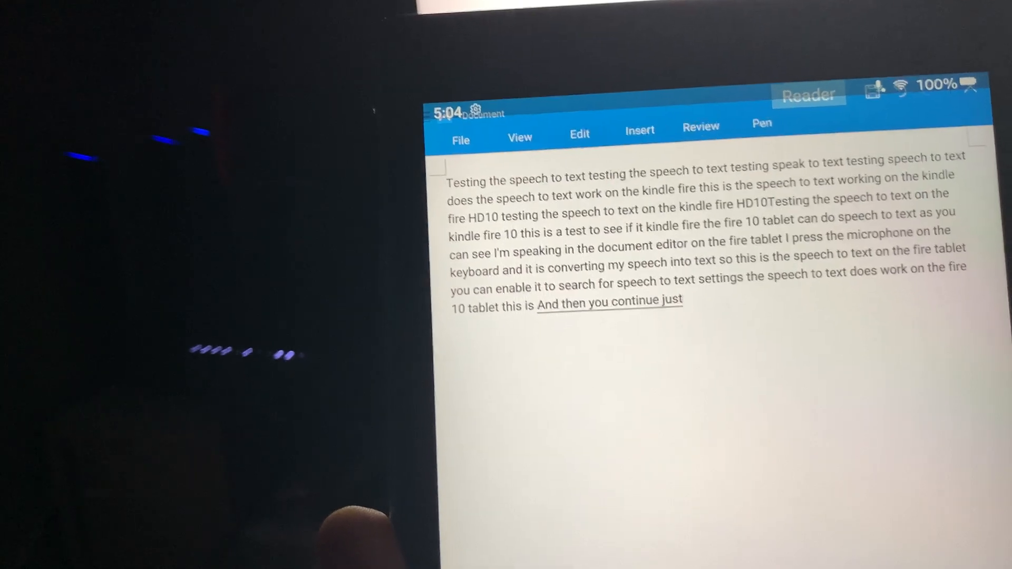
text(saying and it types what you say)
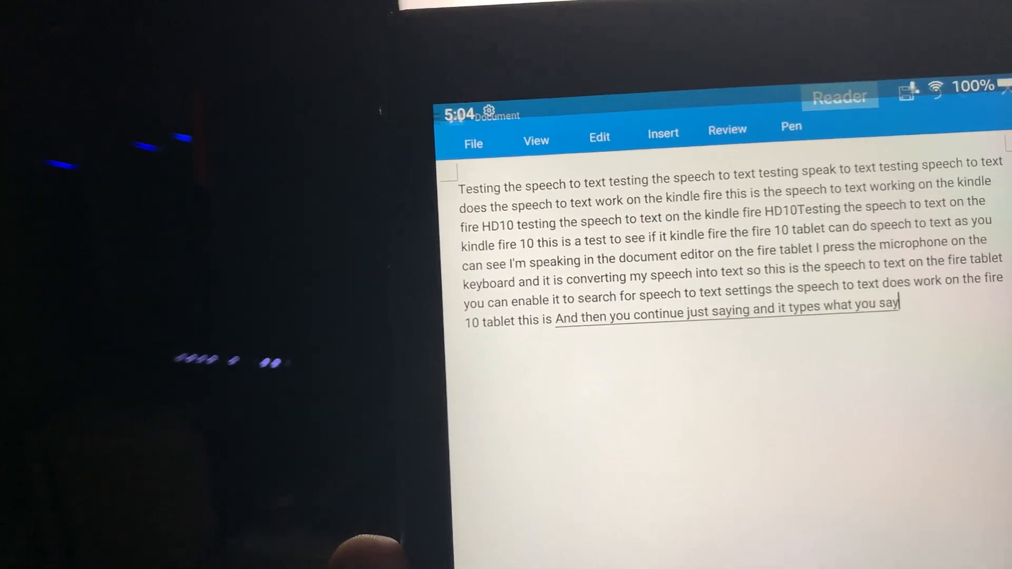
text(so far the word recognition)
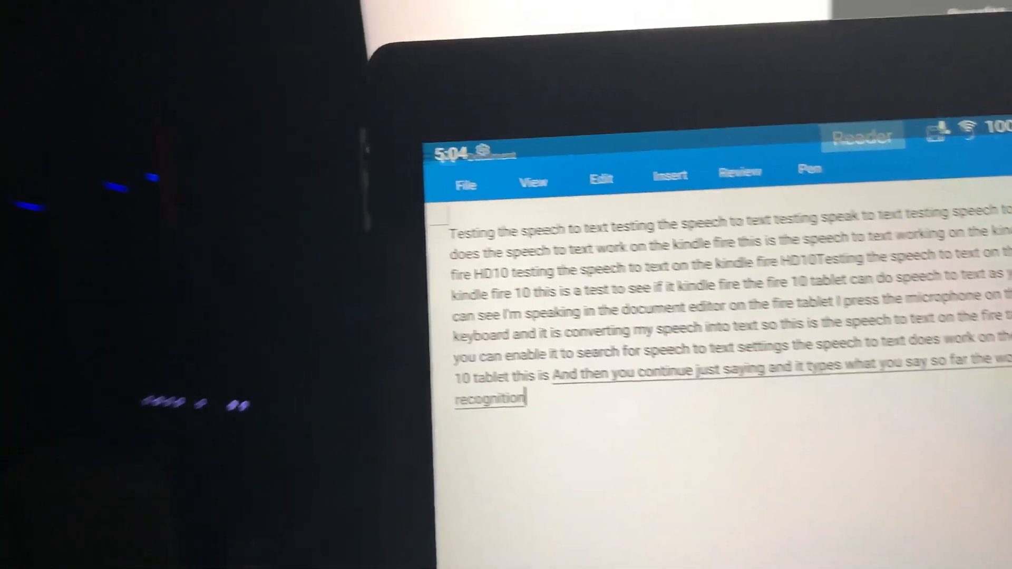
text(is pretty good it's not bad at all on similar to)
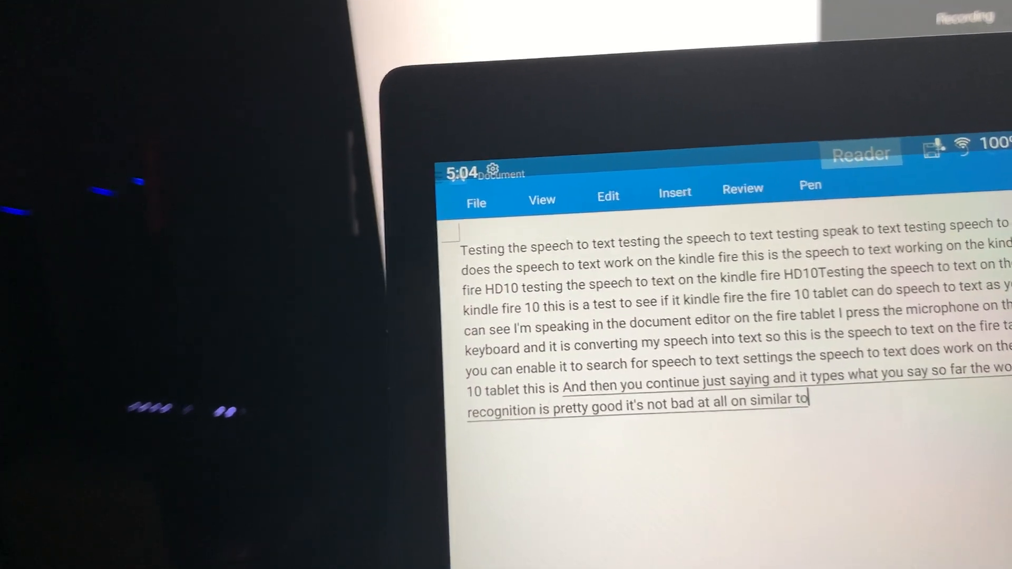
text(like dragon touches some of the o)
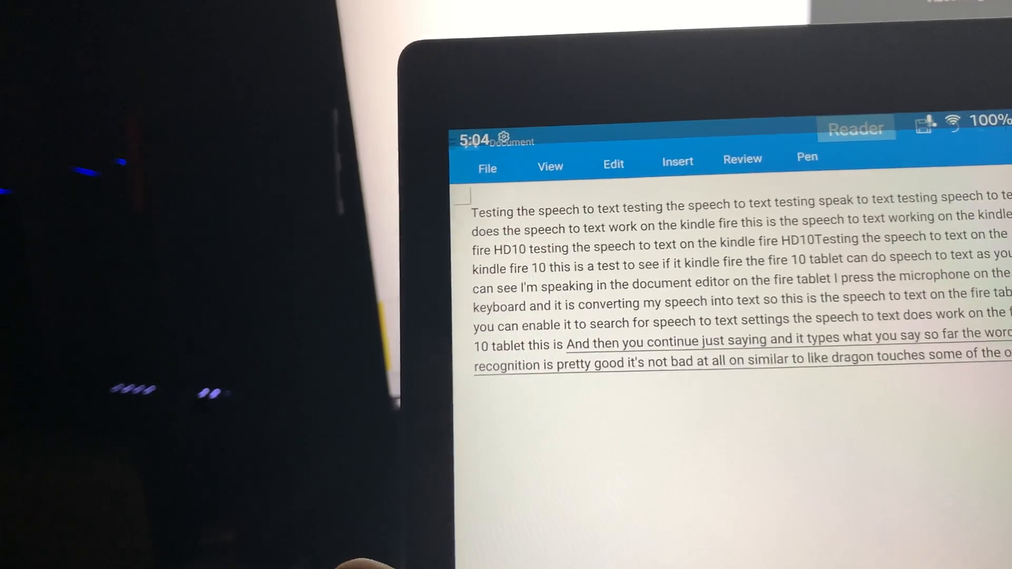
text(text to speech programs are speech to text programs but it also has text to speech not just)
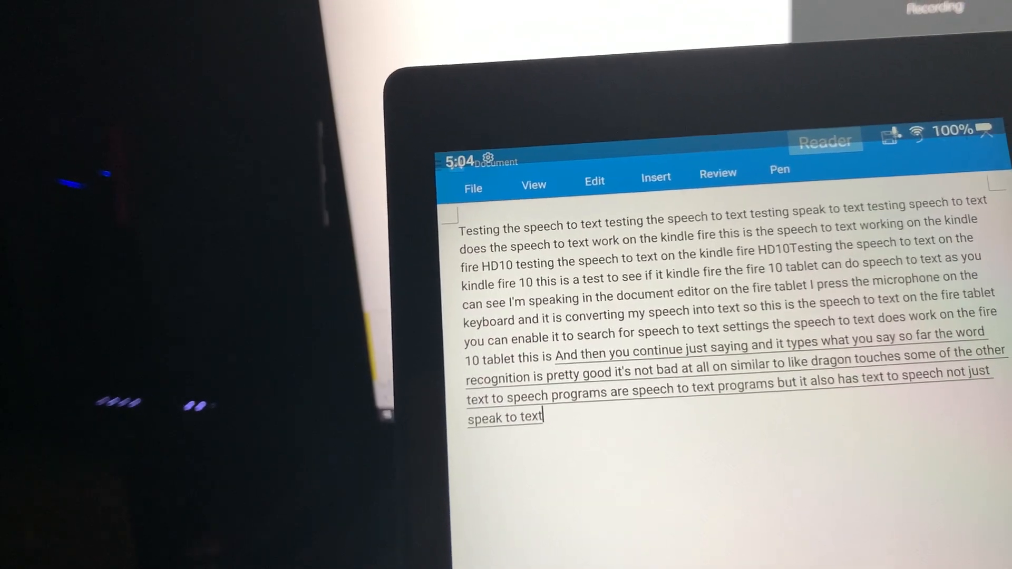
text(or speech to text so)
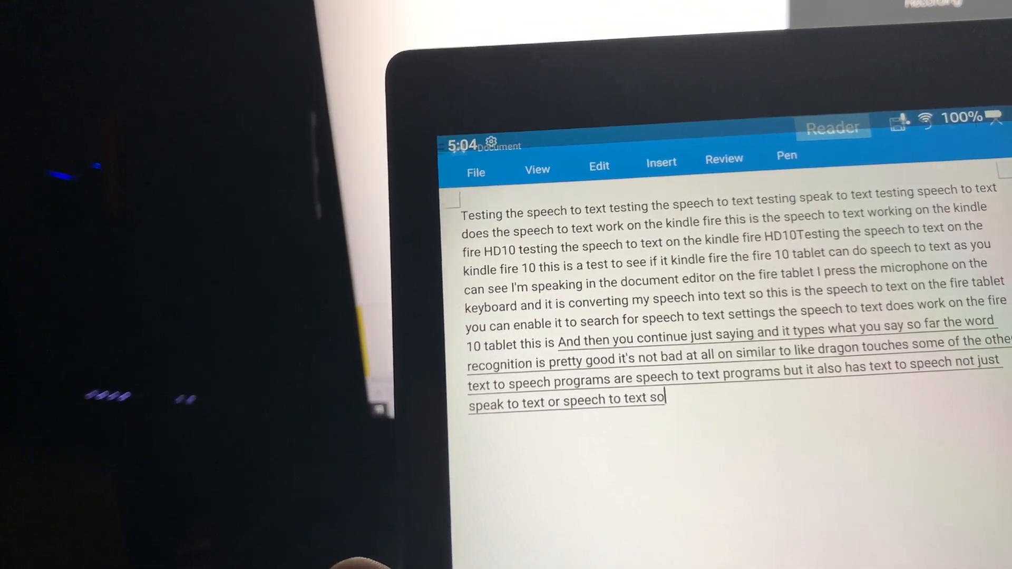
text(it works pretty well I would say it's not so bad so thos)
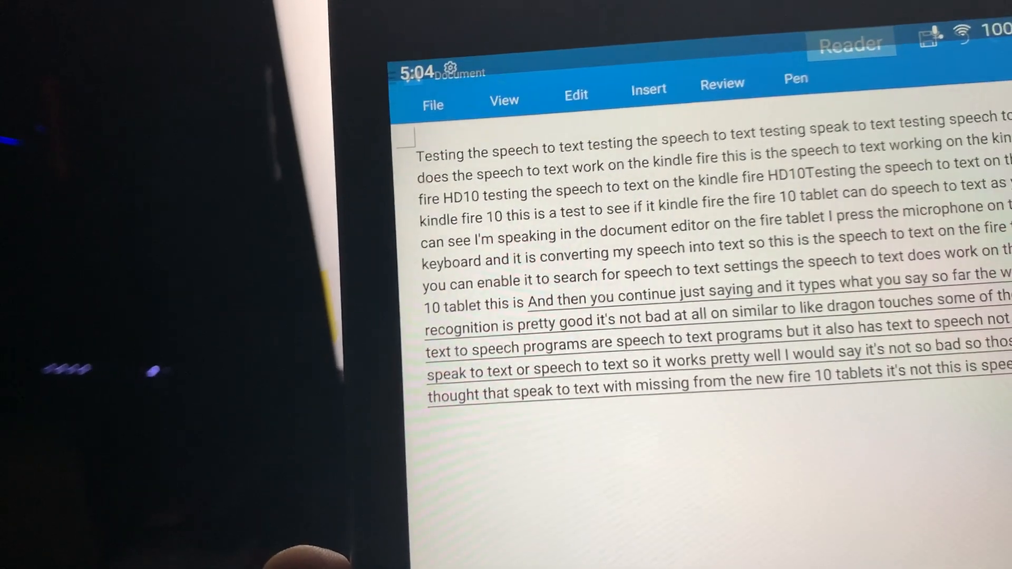
text(working on the fire 10 tablet)
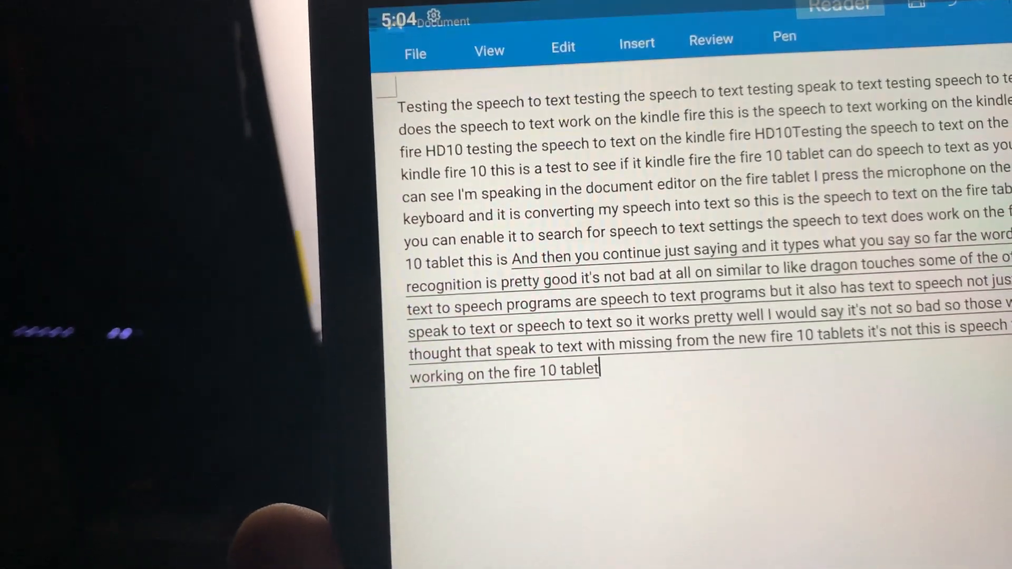